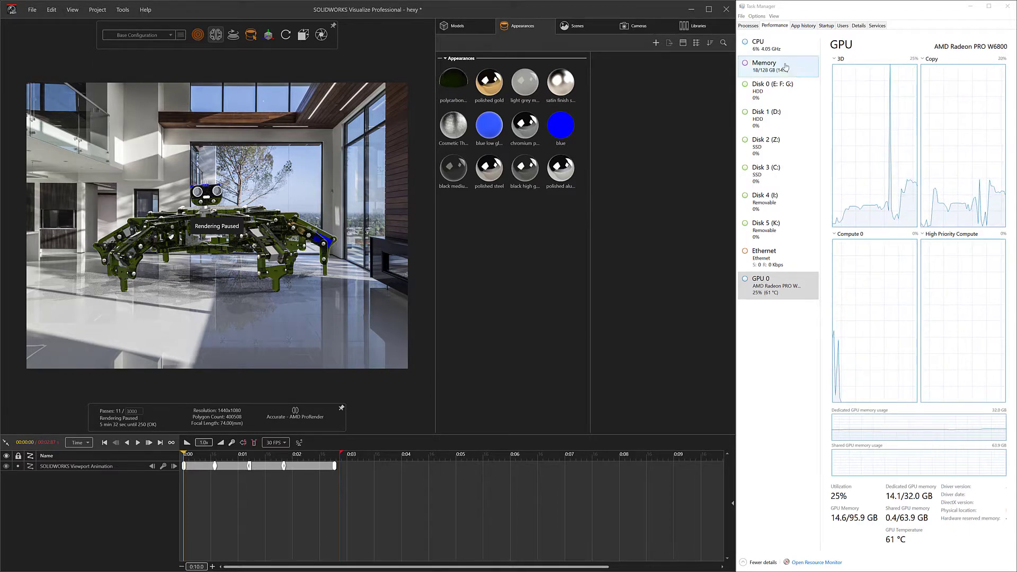
# Step: Review CPU and memory usage in Task Manager, then chart the Compute 0 engine in the GPU graph
pyautogui.click(765, 45)
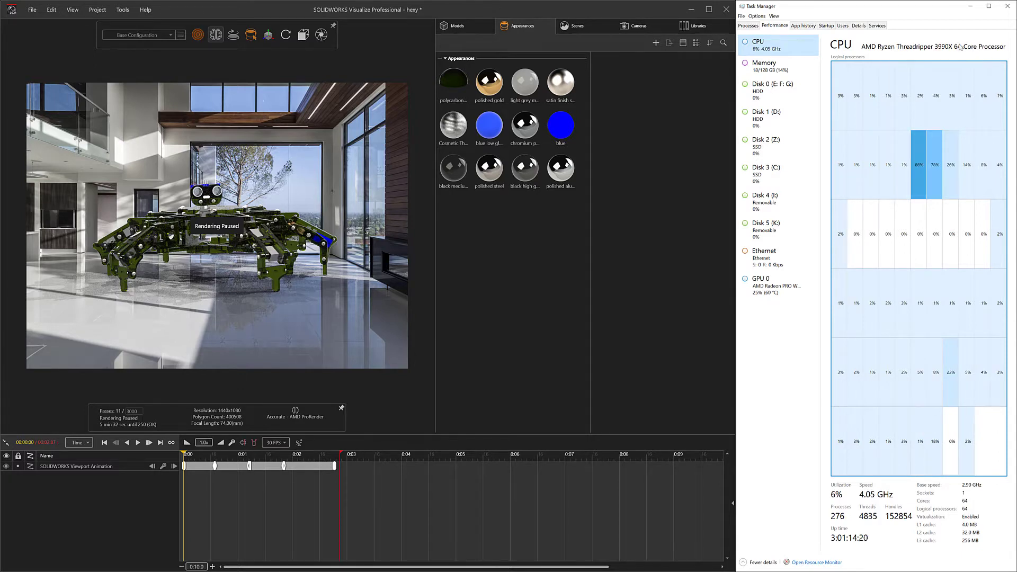
pyautogui.click(763, 66)
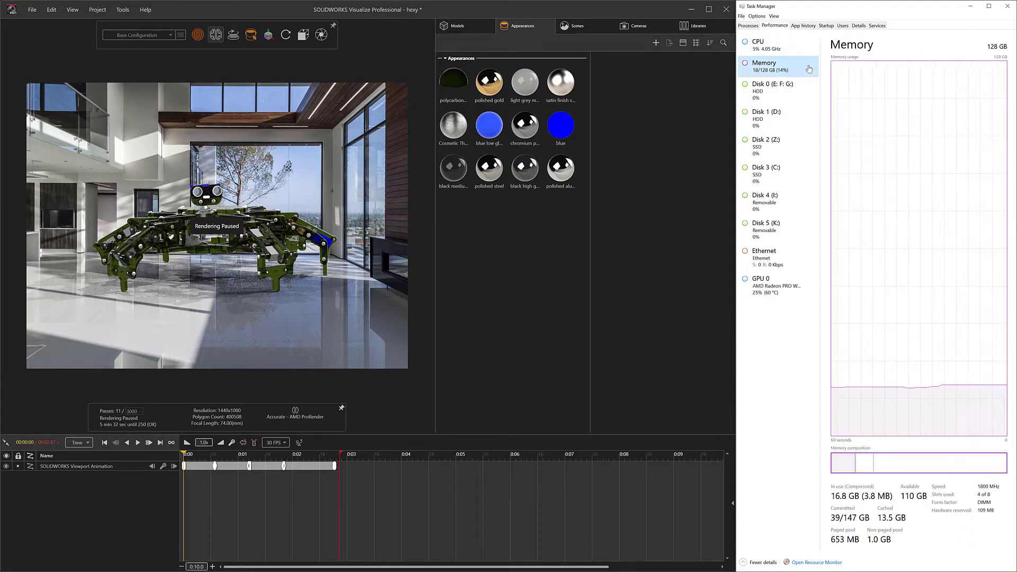
pyautogui.click(775, 285)
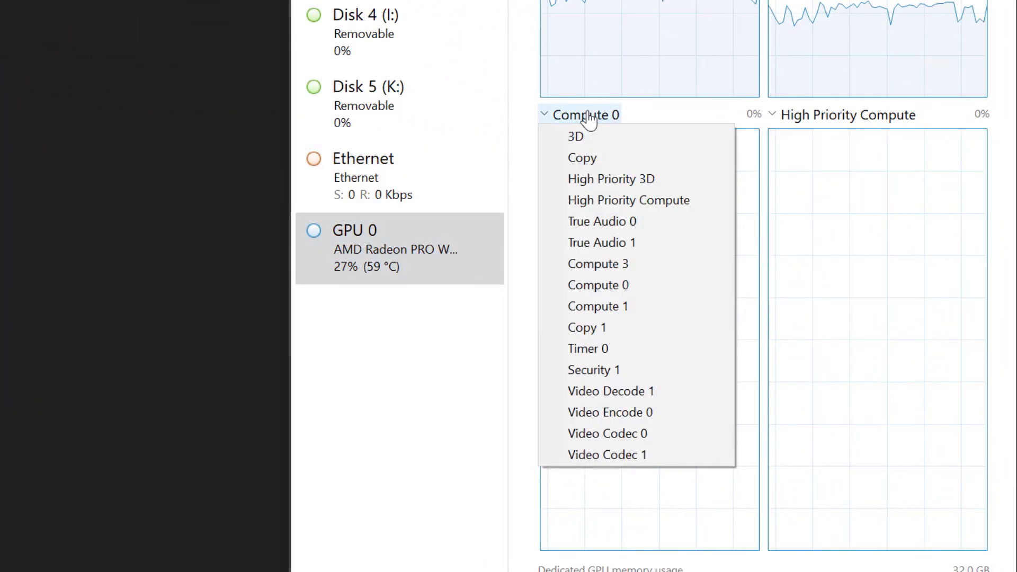
pyautogui.moveTo(620, 182)
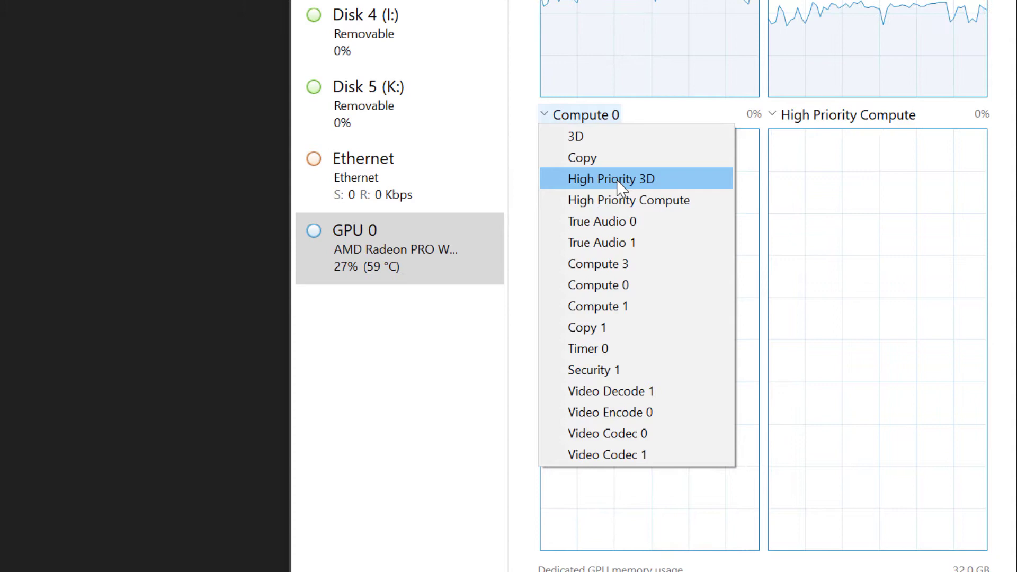
pyautogui.moveTo(618, 285)
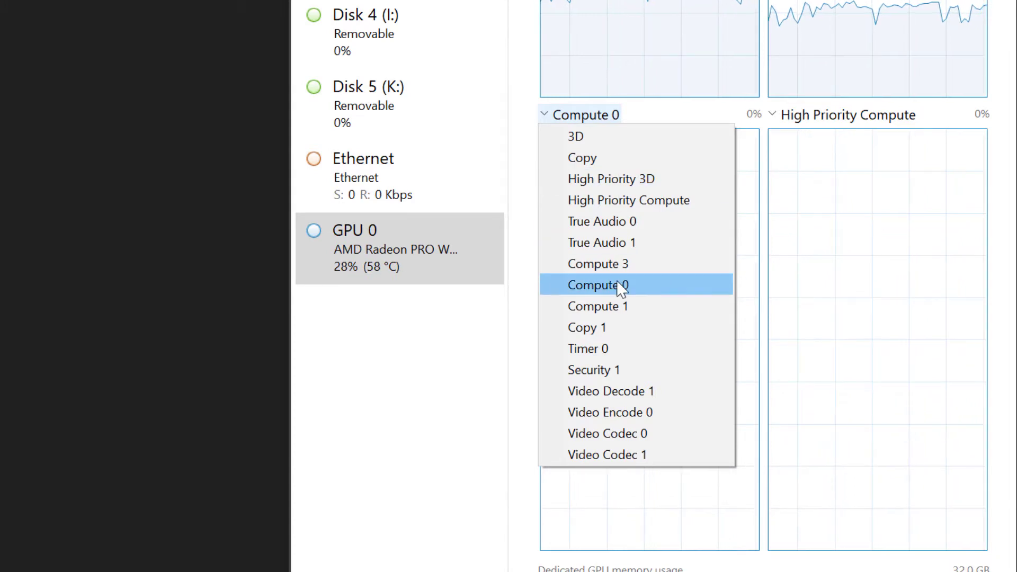
pyautogui.click(597, 284)
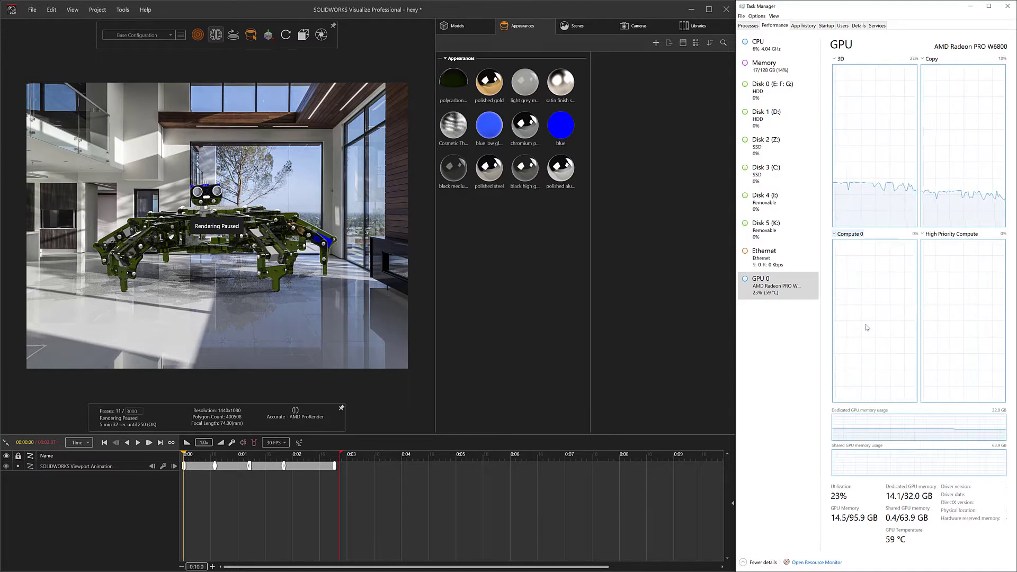
pyautogui.moveTo(854, 325)
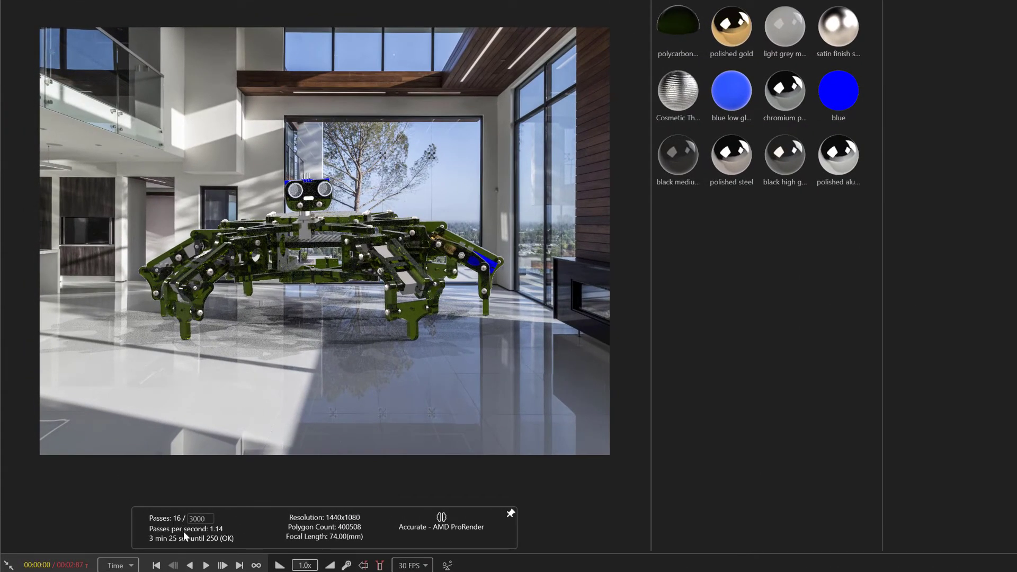
pyautogui.moveTo(483, 331)
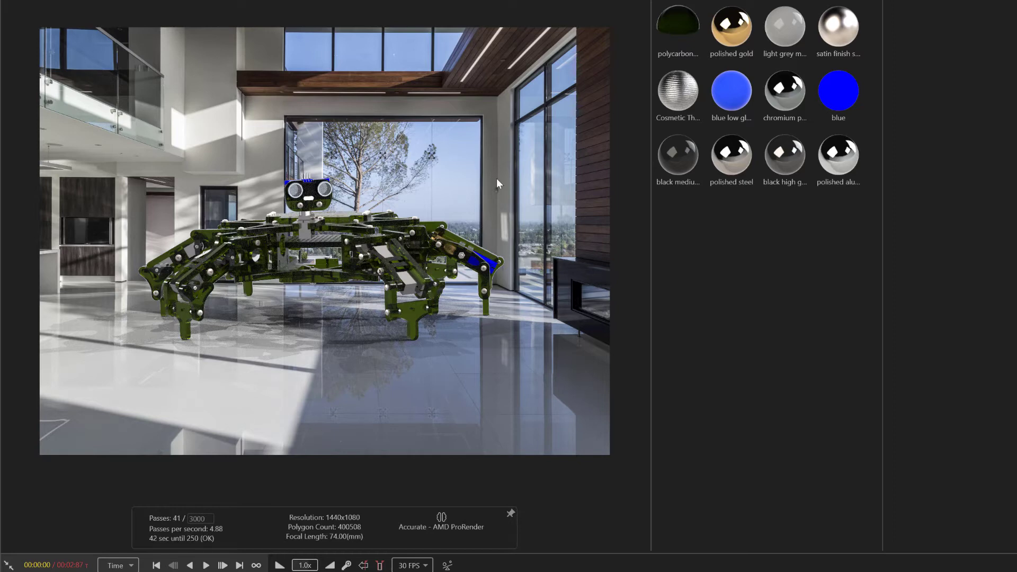
pyautogui.moveTo(307, 353)
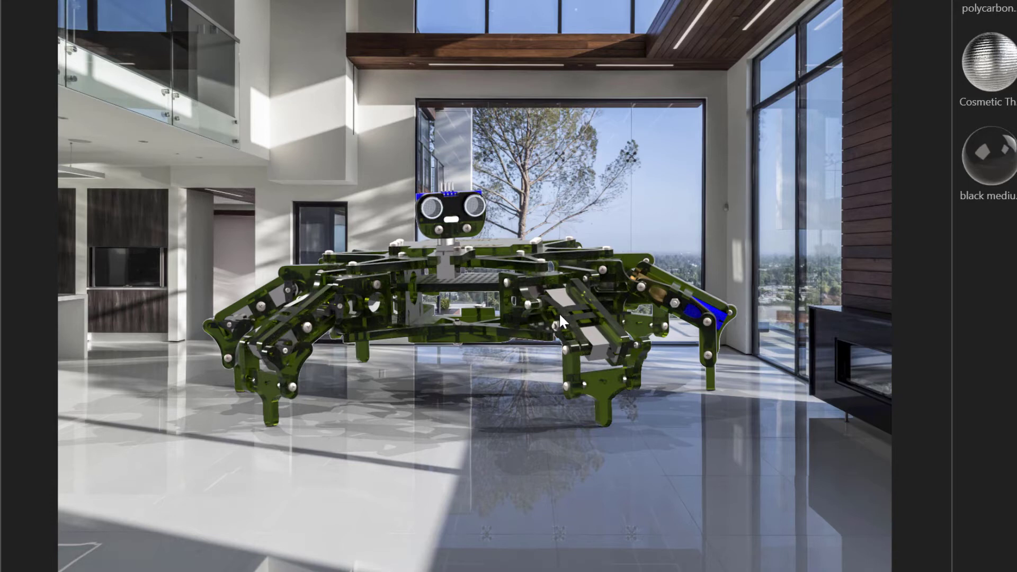
pyautogui.moveTo(546, 315)
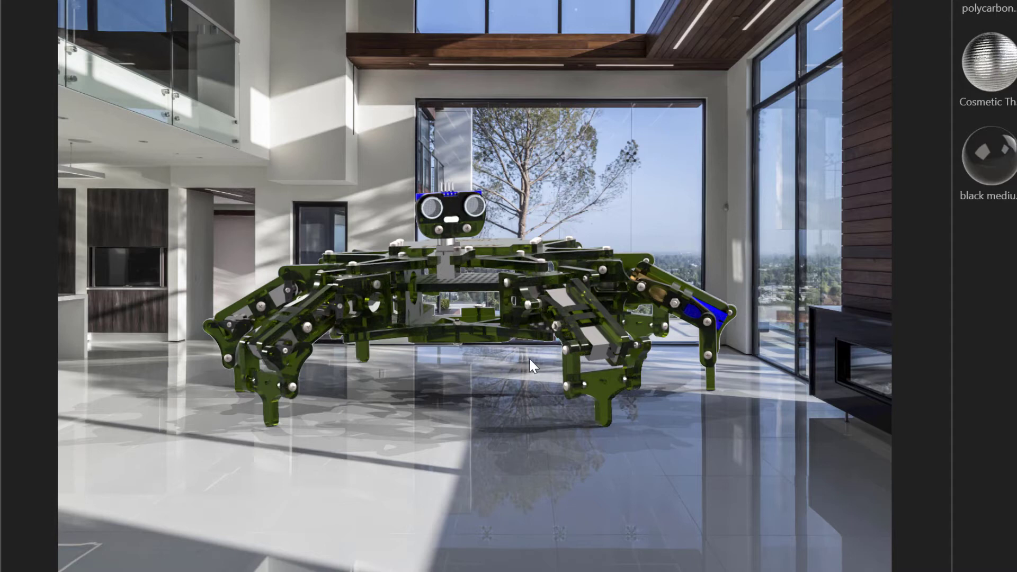
pyautogui.moveTo(540, 368)
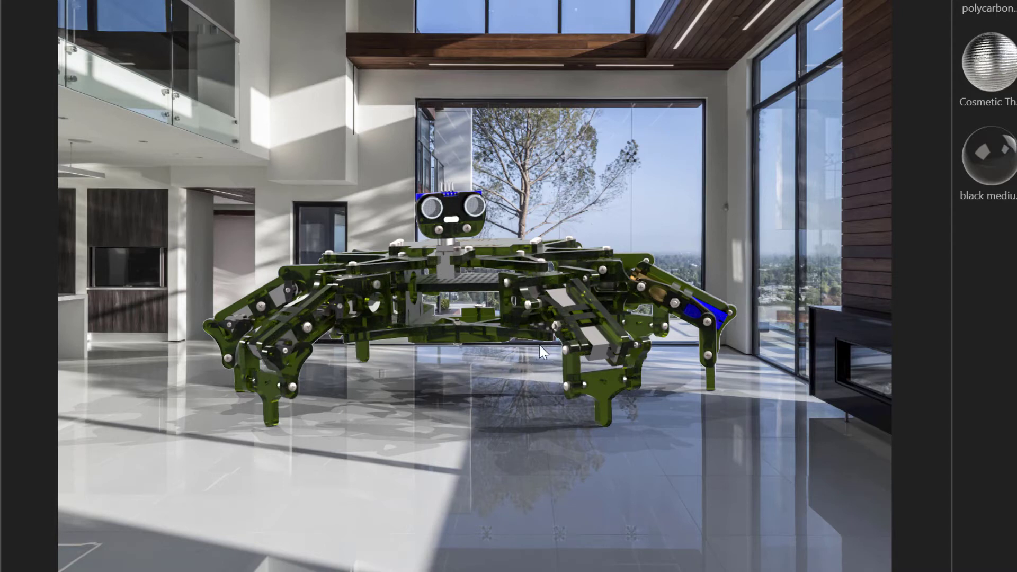
pyautogui.moveTo(587, 452)
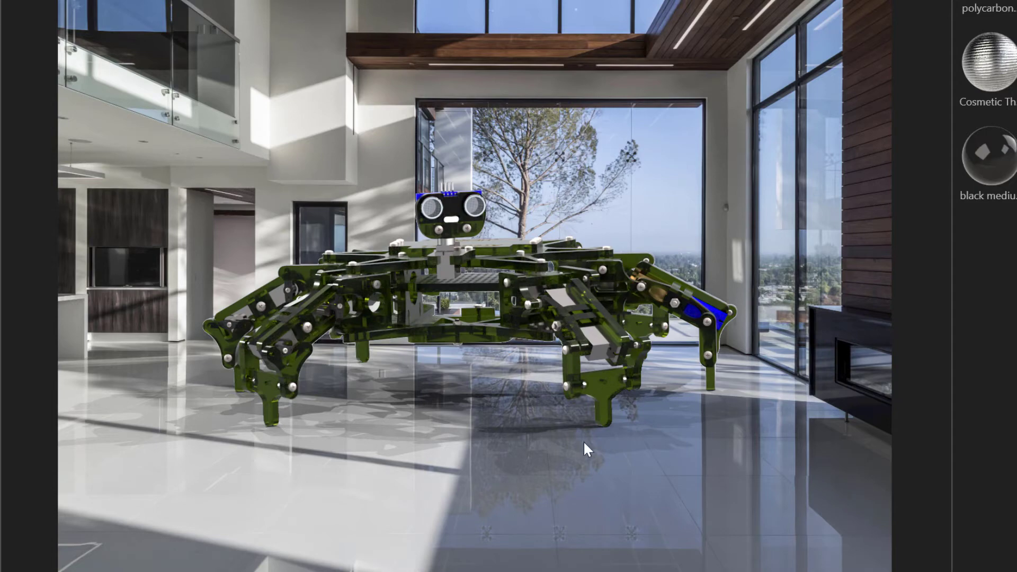
pyautogui.moveTo(614, 464)
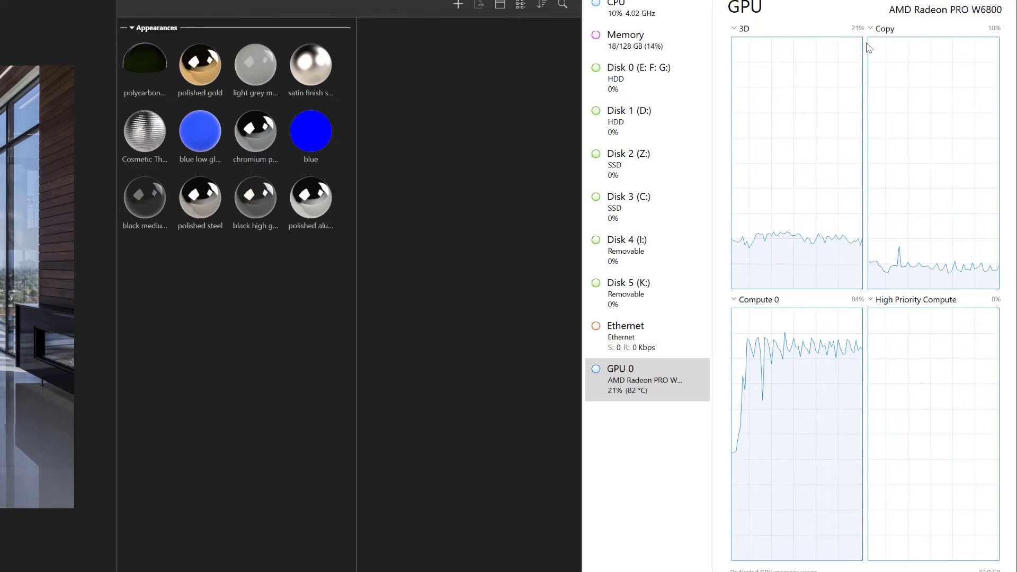
pyautogui.moveTo(829, 41)
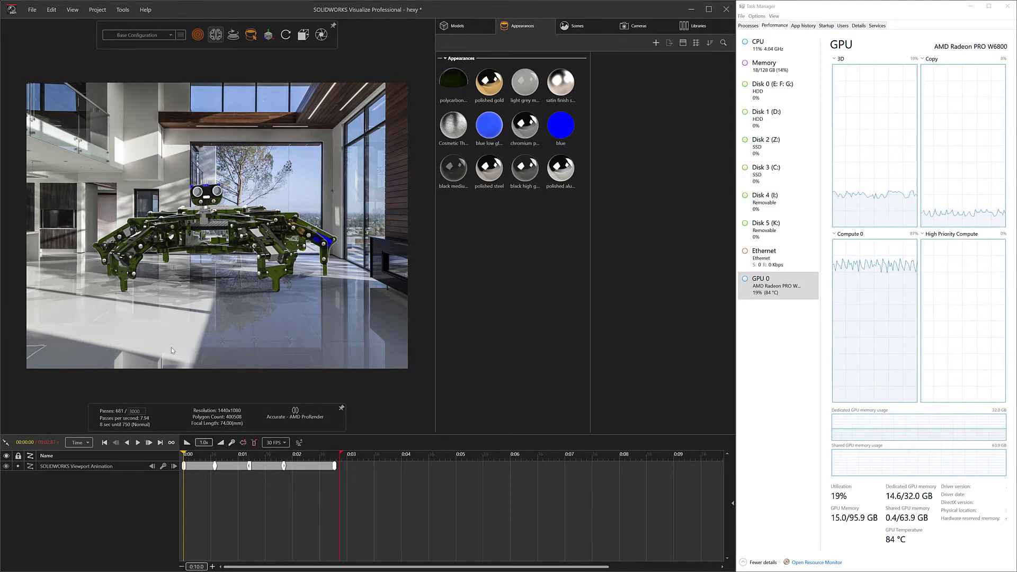
pyautogui.moveTo(195, 290)
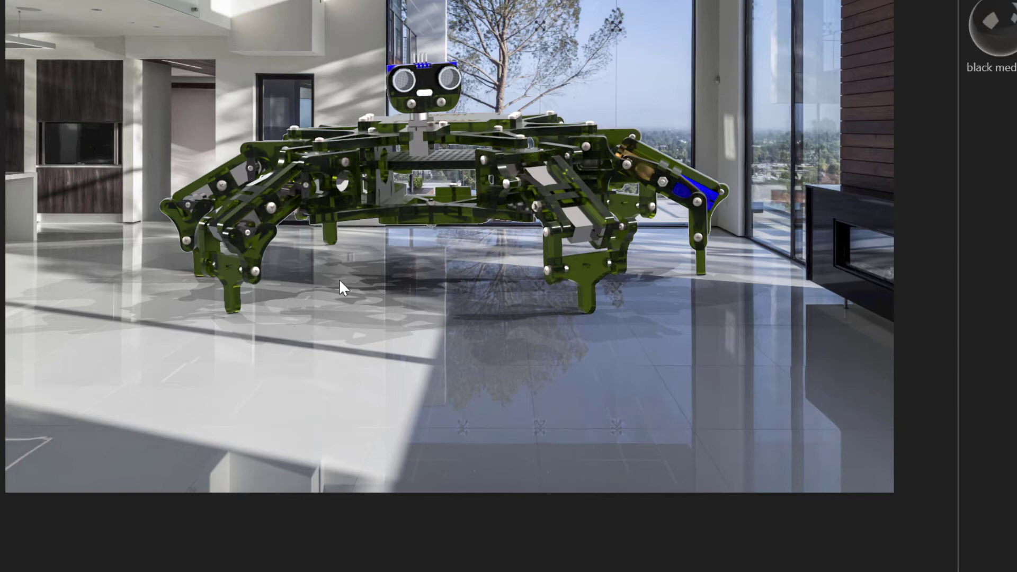
pyautogui.moveTo(487, 164)
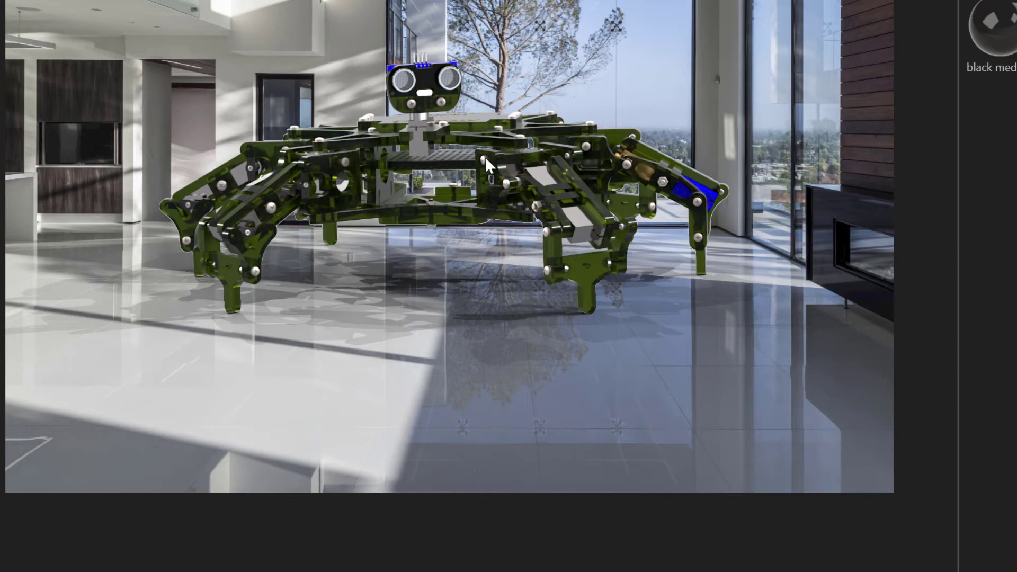
pyautogui.moveTo(519, 305)
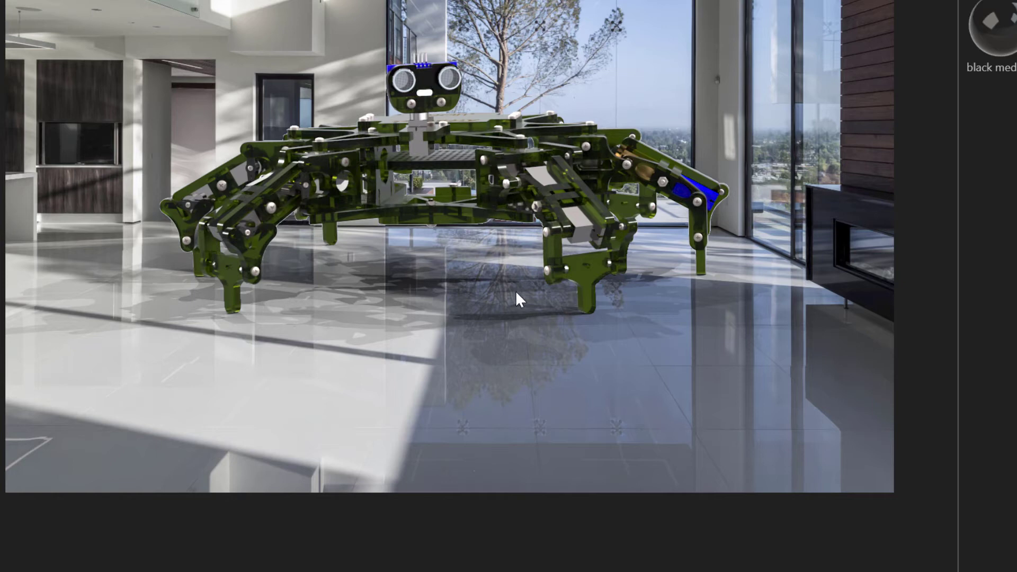
pyautogui.moveTo(555, 321)
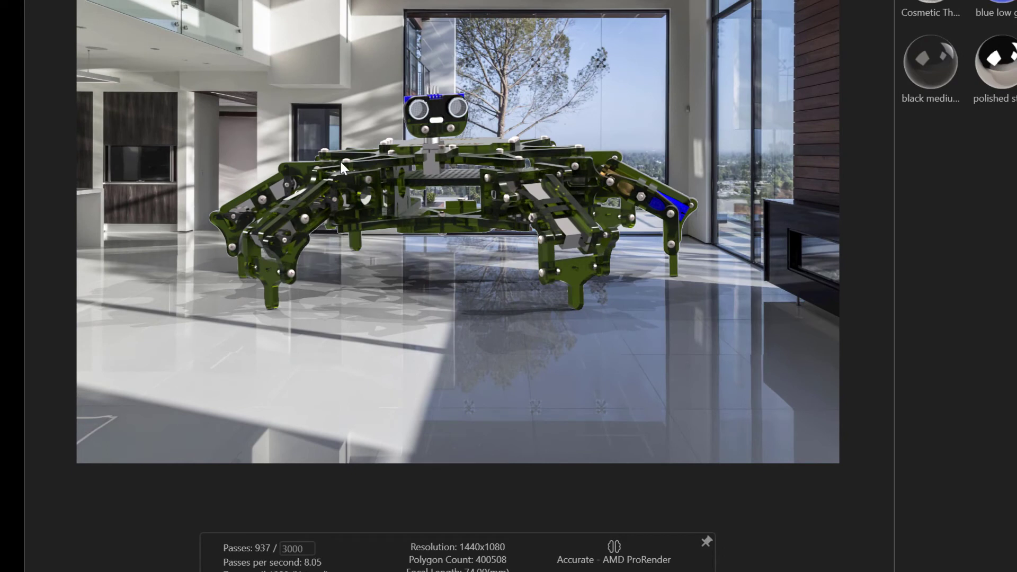
pyautogui.moveTo(532, 204)
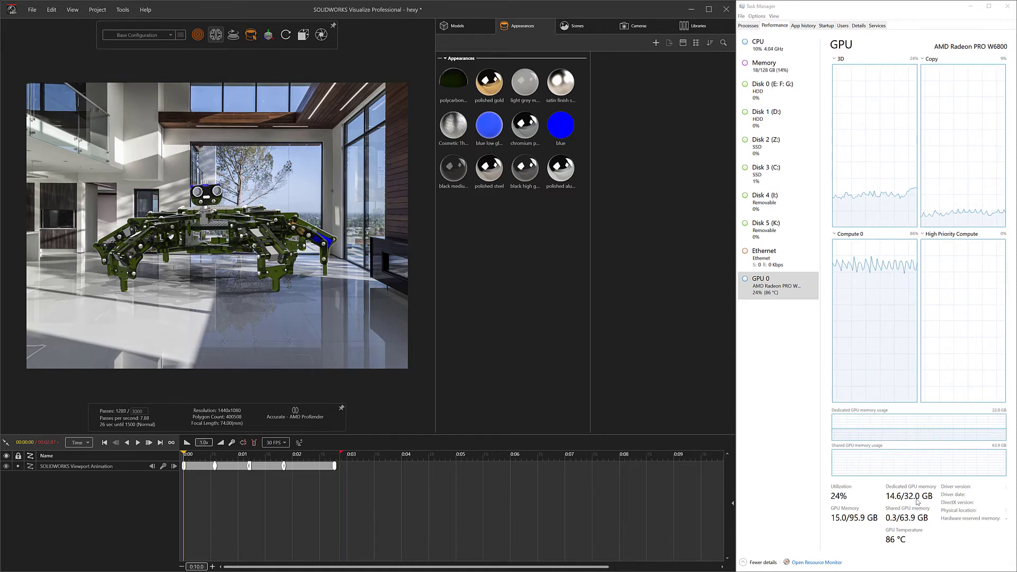
# Step: View the 3D Viewport options (AMD ProRender, Radeon PRO W6800) and the Maximum Resolution choices at 1920x1080
pyautogui.click(453, 80)
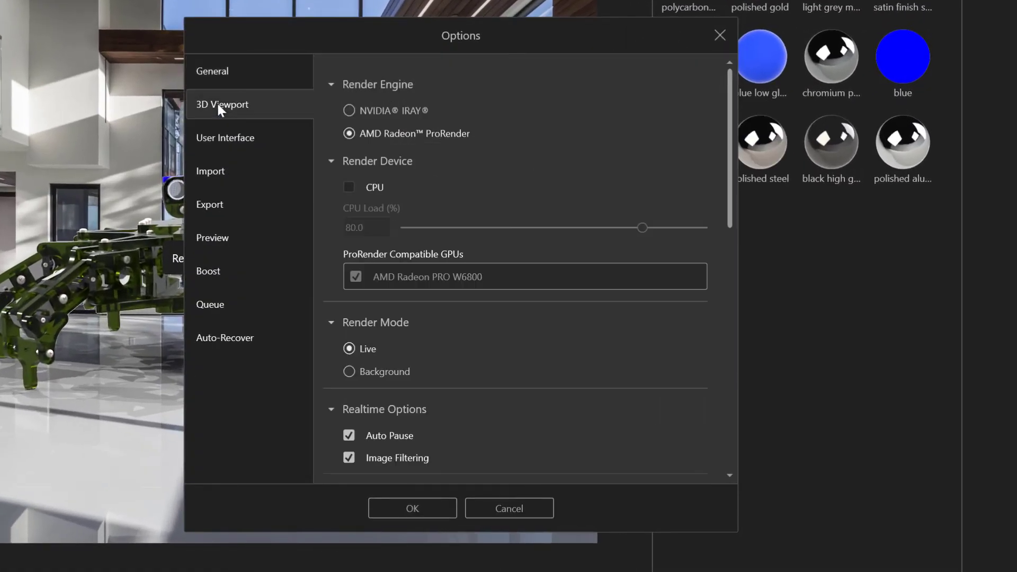
pyautogui.moveTo(405, 146)
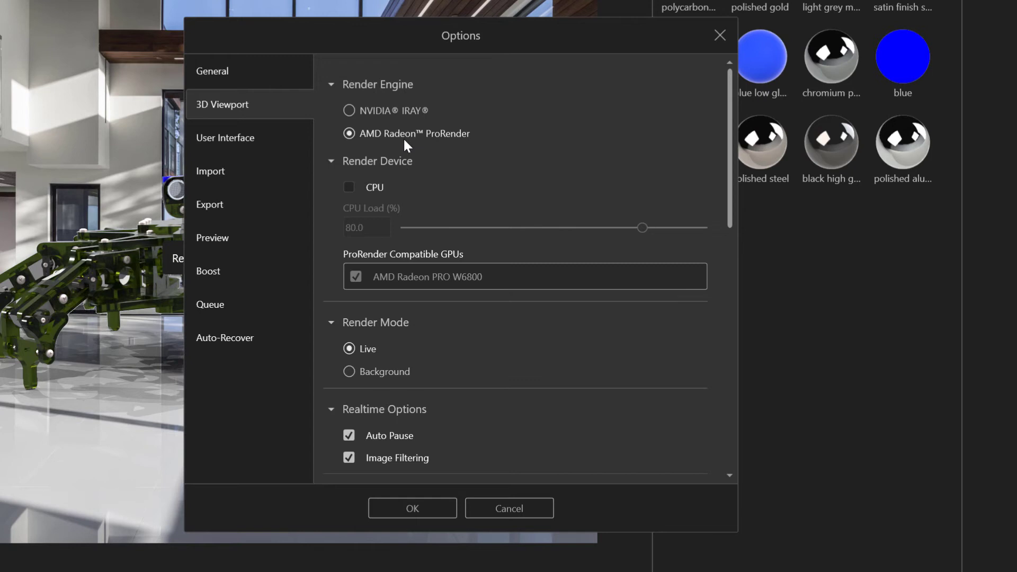
pyautogui.moveTo(345, 201)
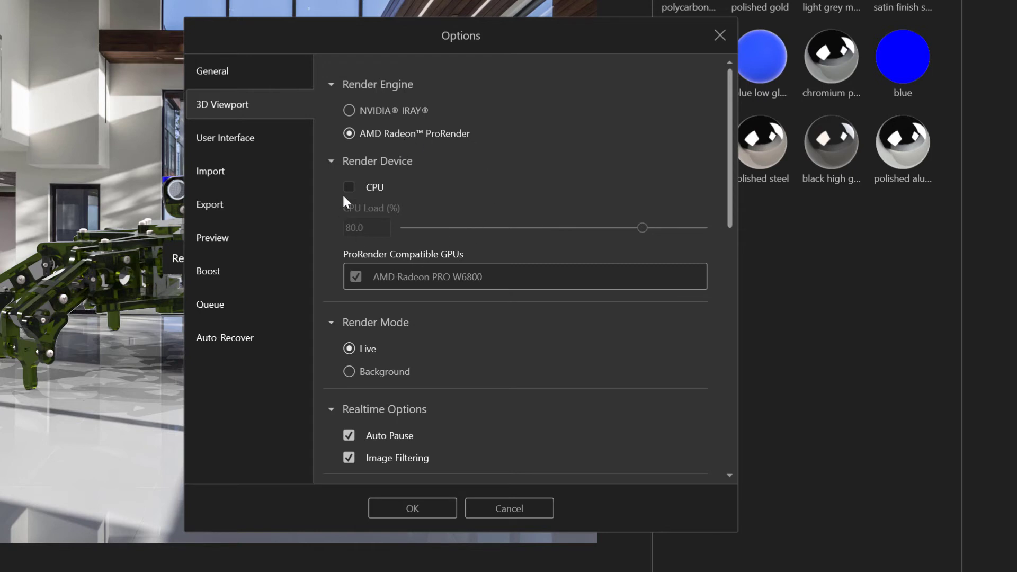
pyautogui.moveTo(395, 193)
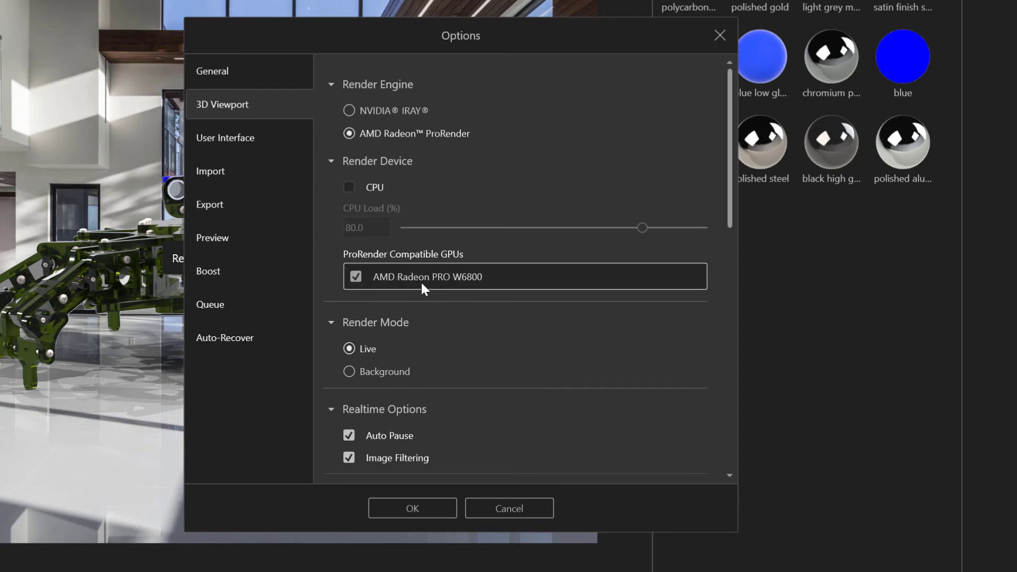
pyautogui.scroll(-3)
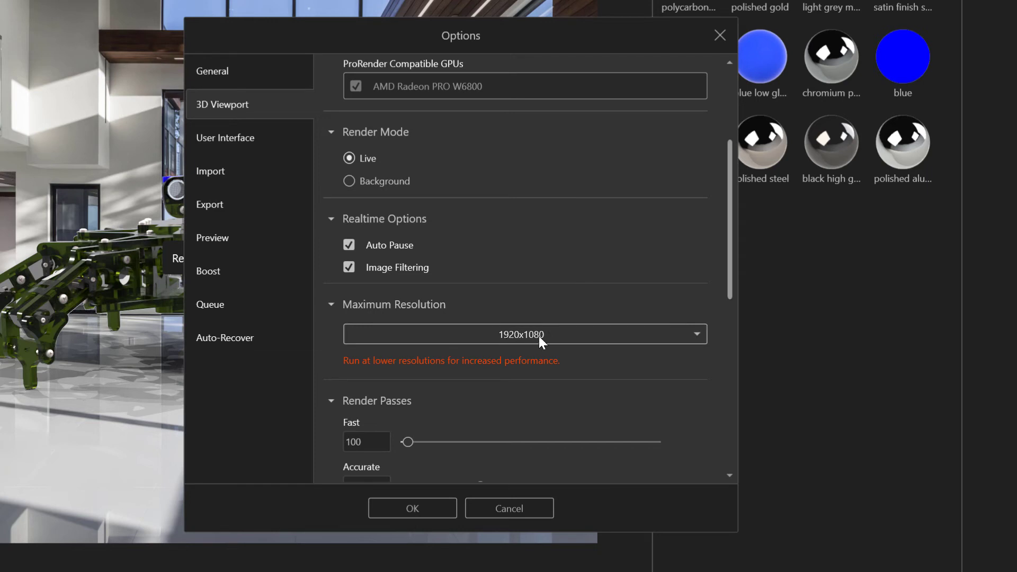
pyautogui.click(526, 334)
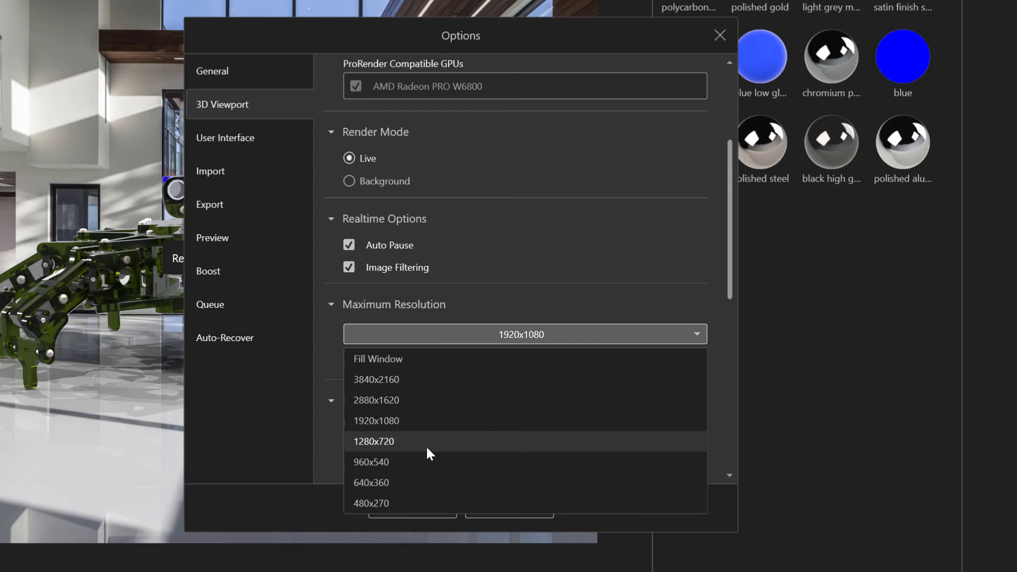
pyautogui.moveTo(403, 409)
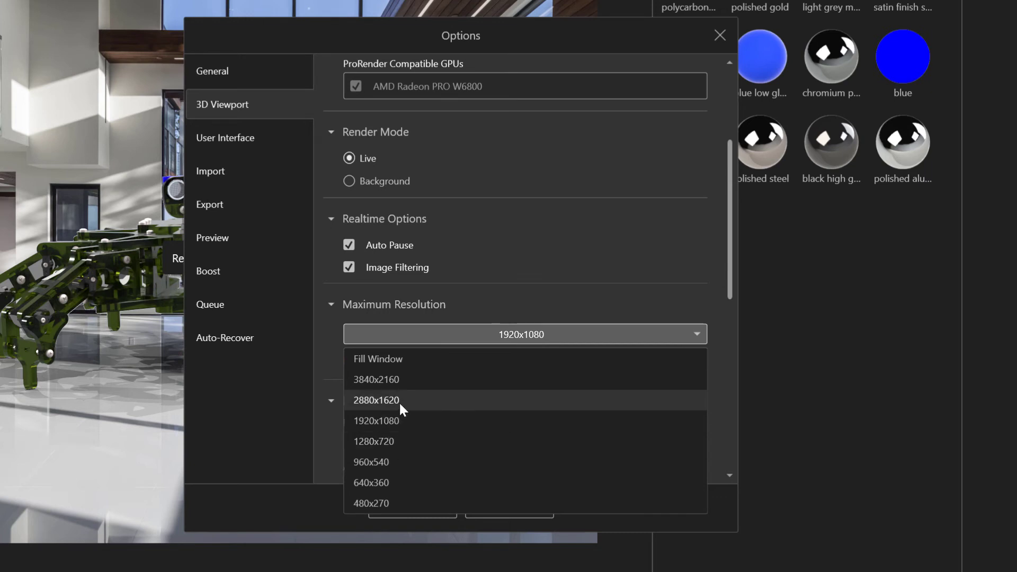
pyautogui.moveTo(403, 407)
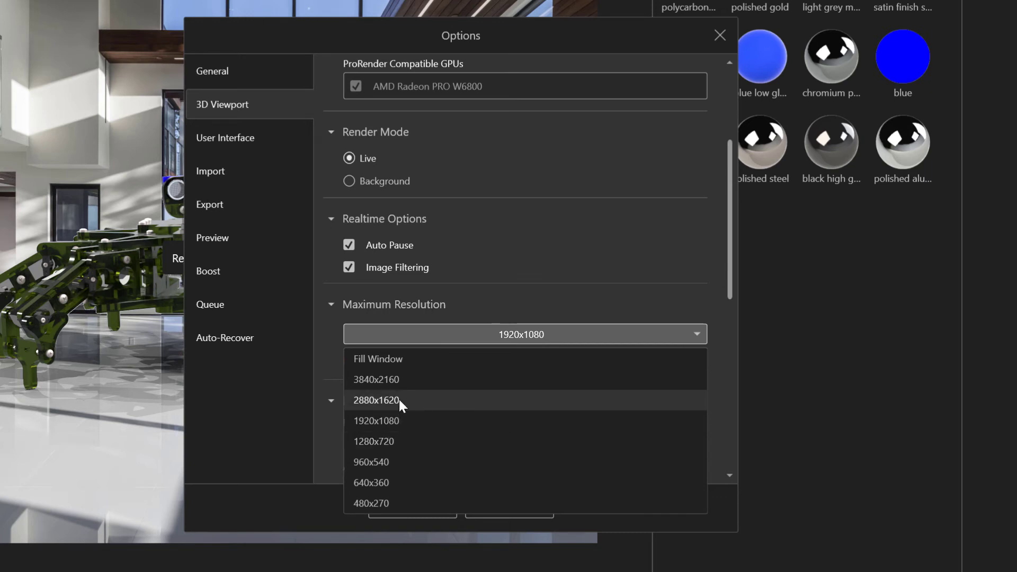
pyautogui.moveTo(402, 434)
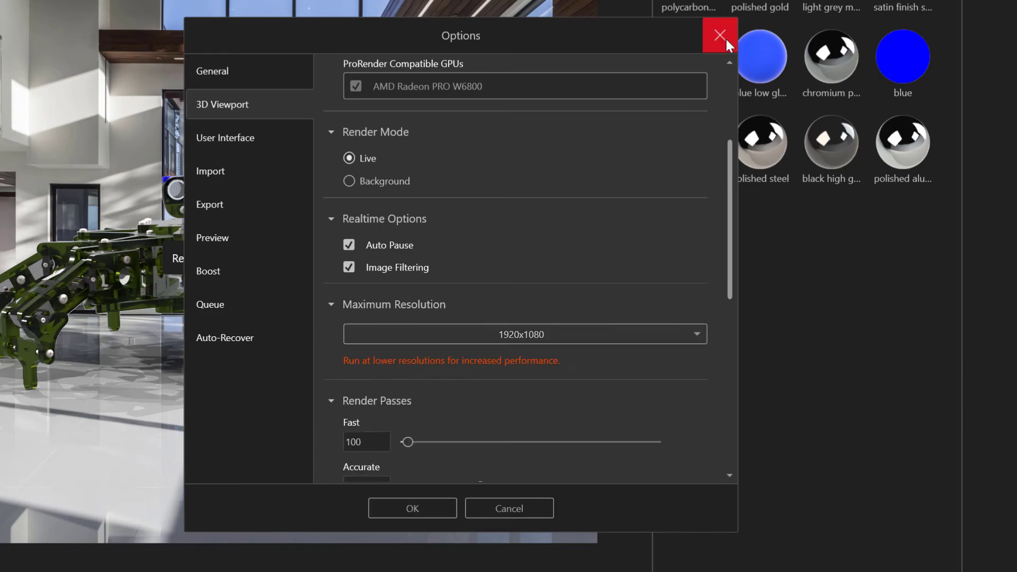
# Step: Close the Options dialog unchanged, returning to the hexapod render beside the GPU graphs
pyautogui.click(717, 34)
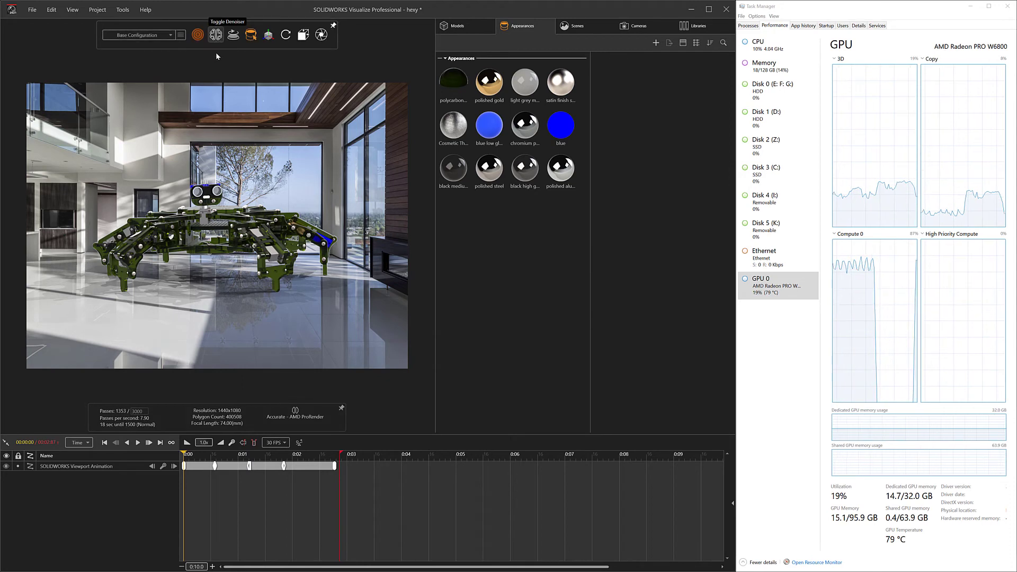
pyautogui.moveTo(222, 64)
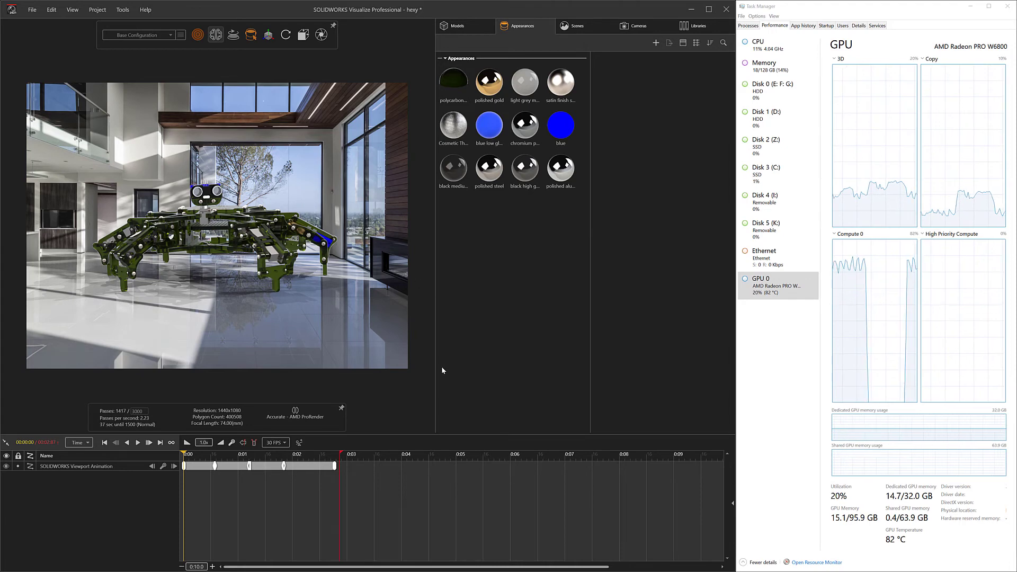
pyautogui.moveTo(420, 207)
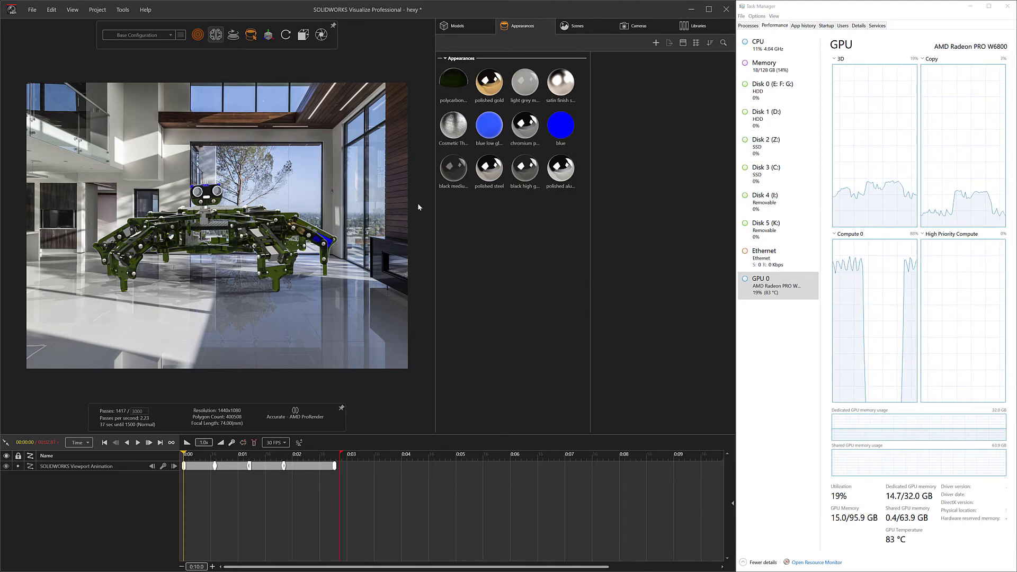
pyautogui.moveTo(430, 202)
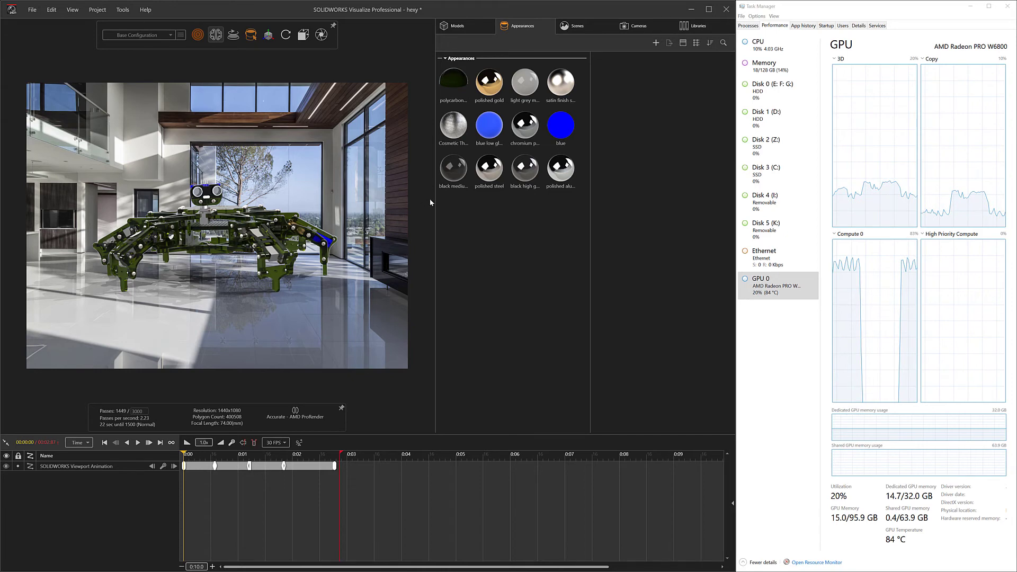